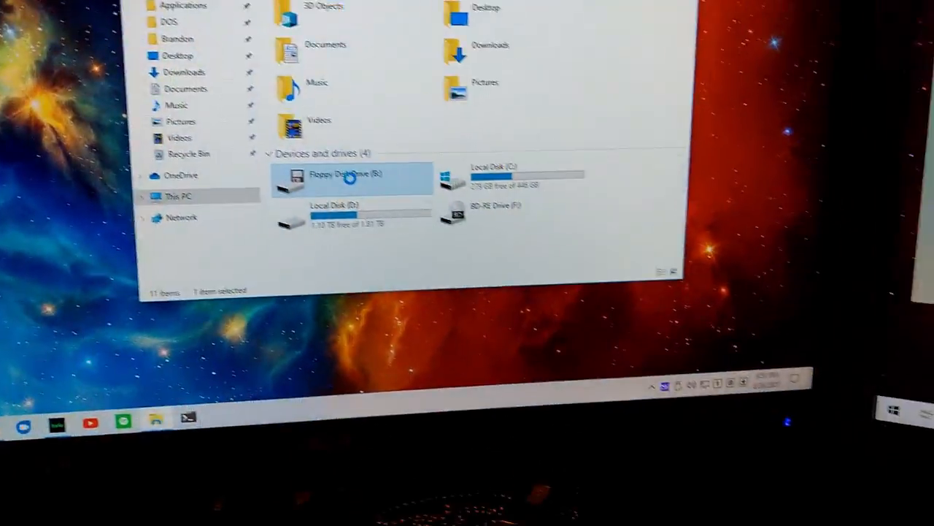
# Step: Open Floppy Disk Drive (B:) to list 2nd.DOC, RESUME.DOC and TIMINGS.DOC
pyautogui.doubleClick(350, 178)
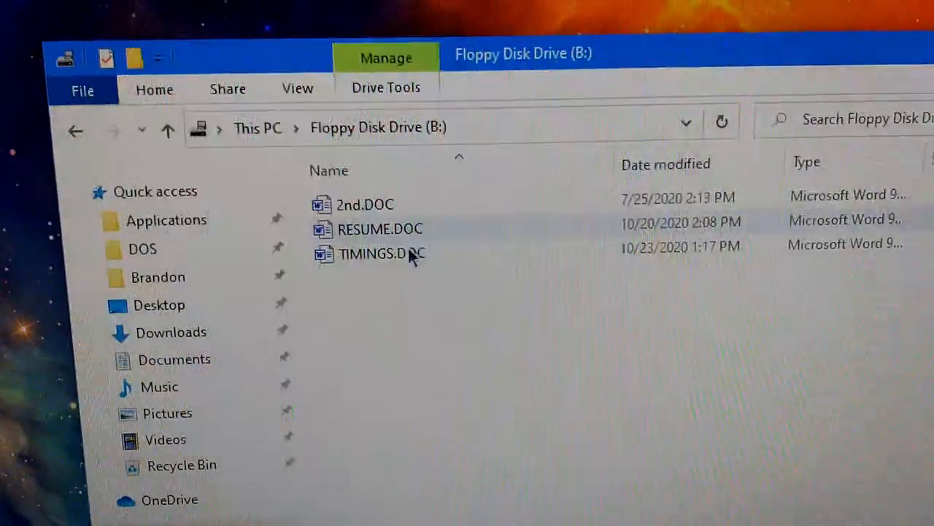
pyautogui.moveTo(383, 244)
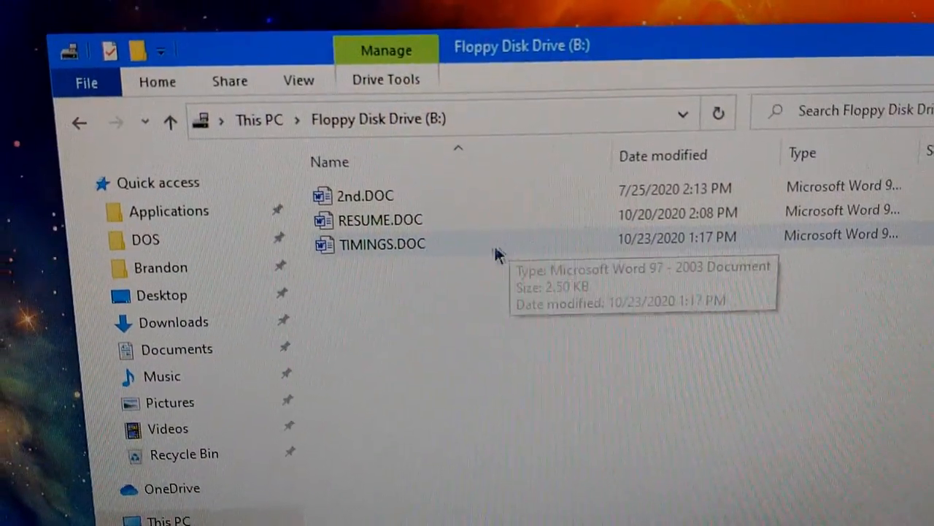